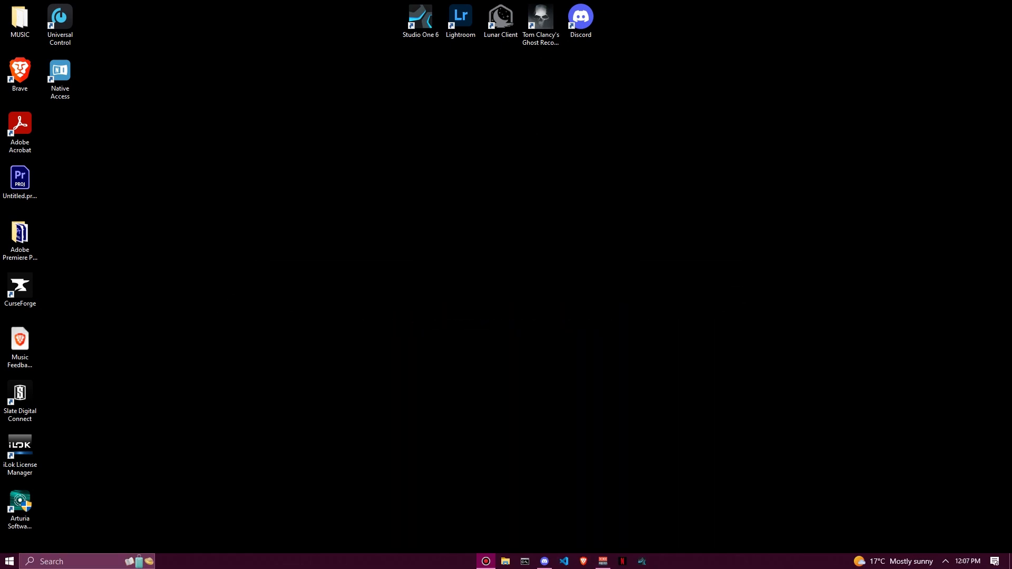
mouse_move(855, 268)
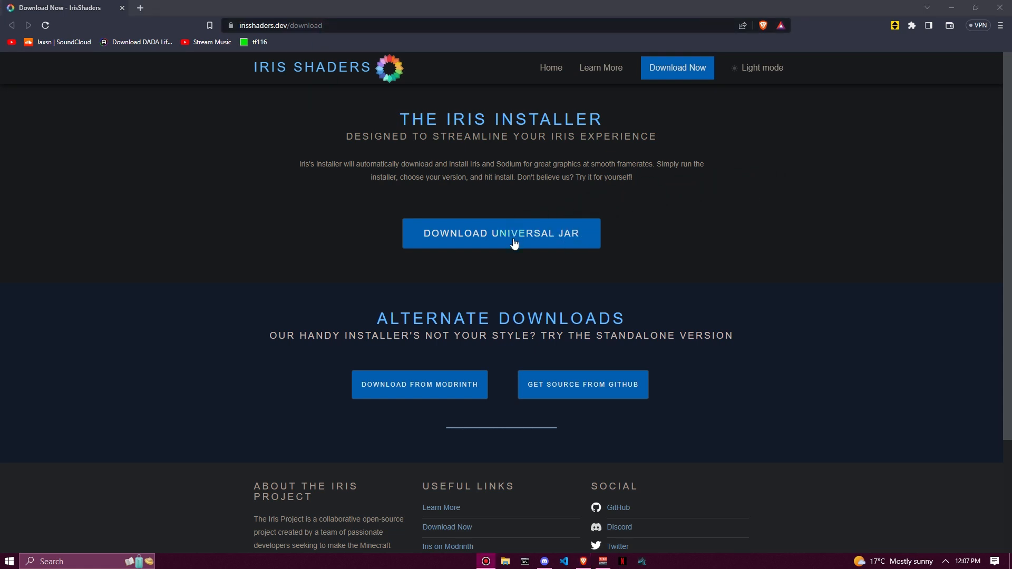
- Download the universal Iris installer jar and save it into the Downloads folder
click(500, 233)
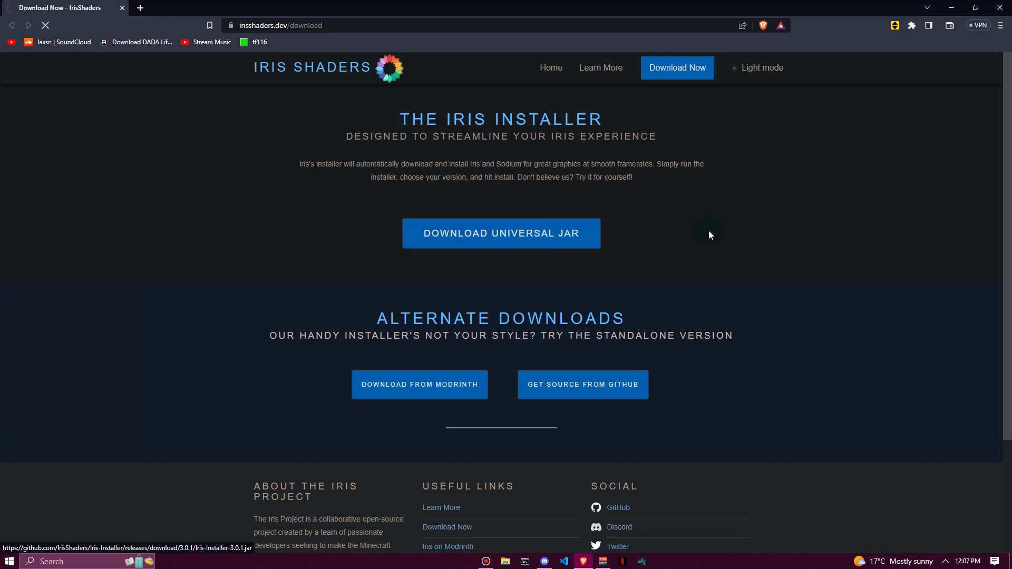
click(500, 233)
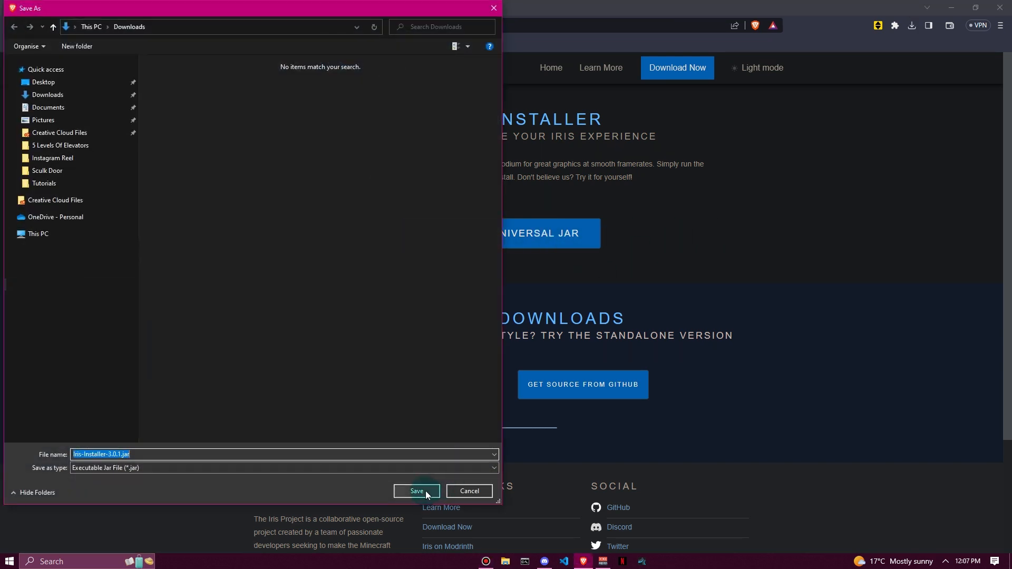
click(416, 492)
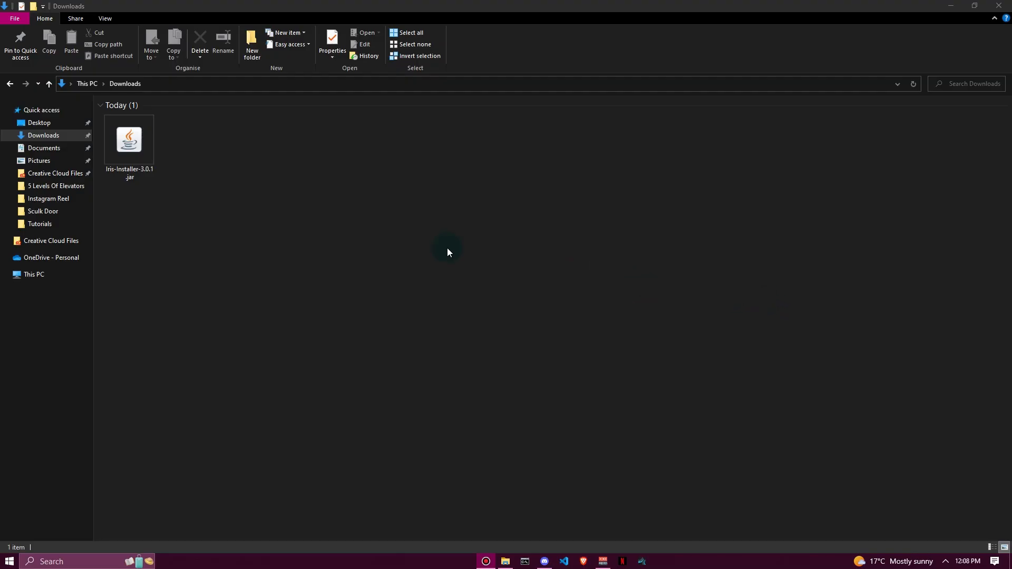
- Launch the Iris installer from Downloads and keep game version 1.20.1 selected
click(129, 140)
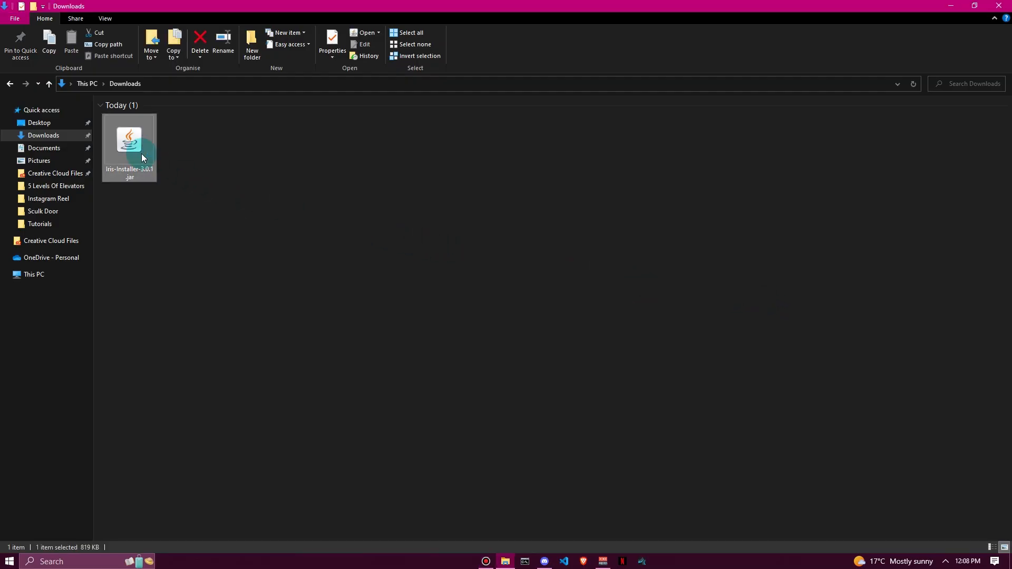
double_click(129, 140)
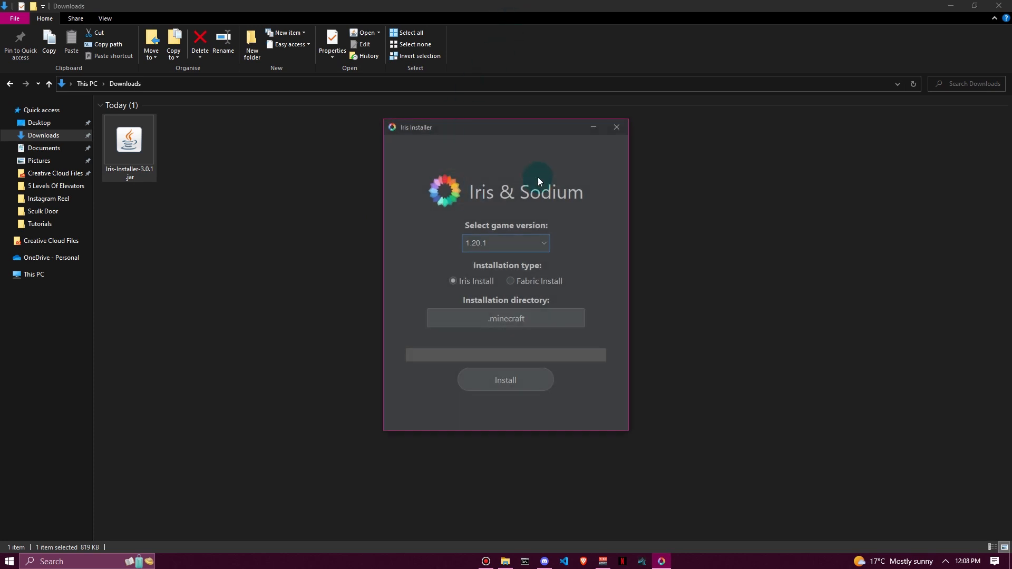
drag(505, 127, 502, 110)
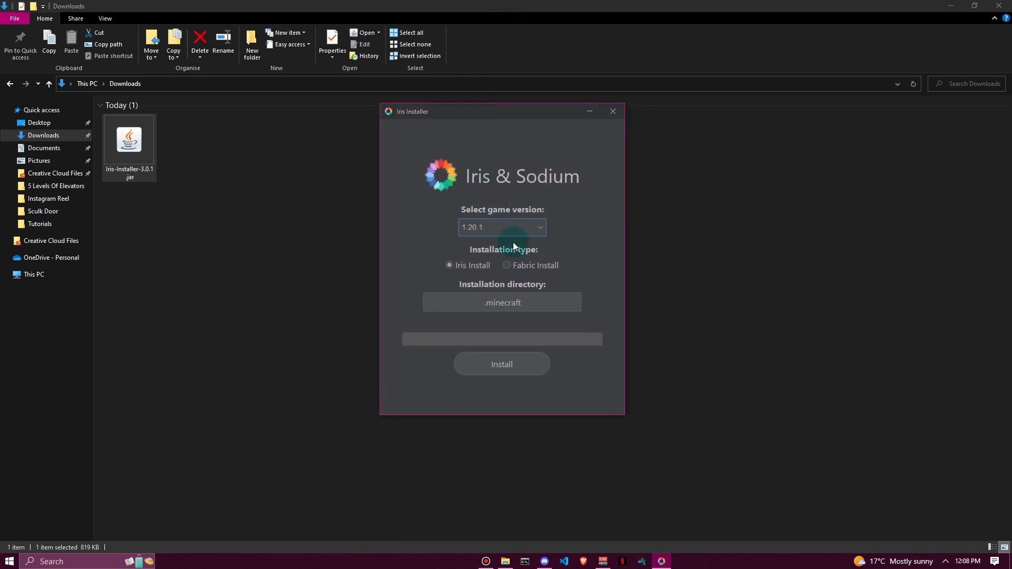
click(502, 227)
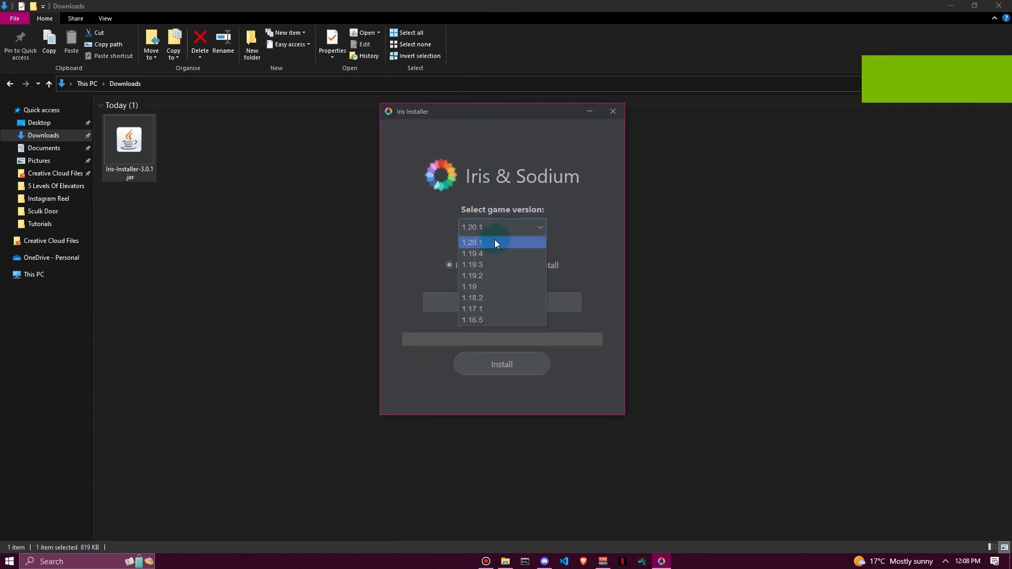
click(472, 243)
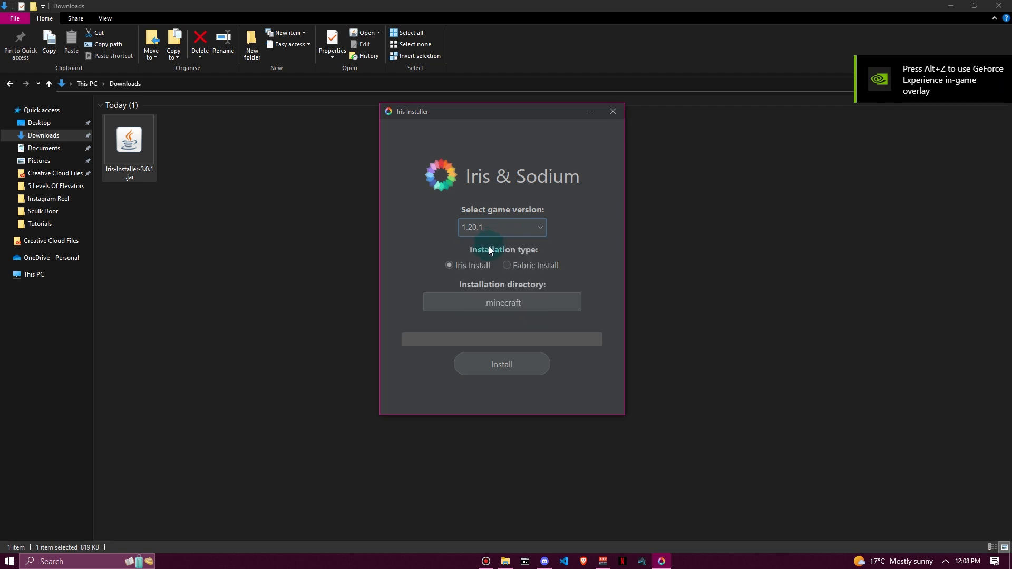
click(502, 227)
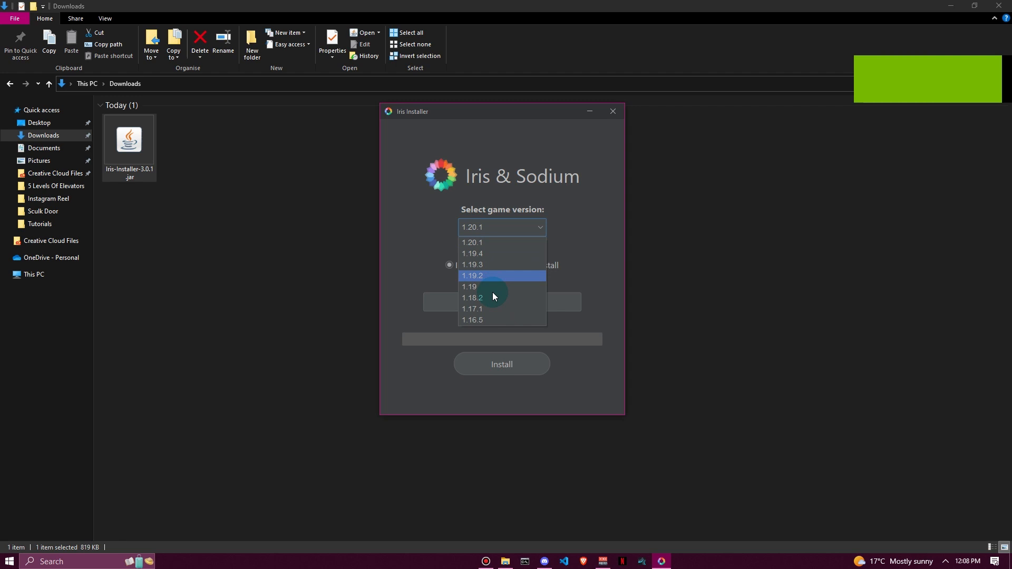
click(502, 242)
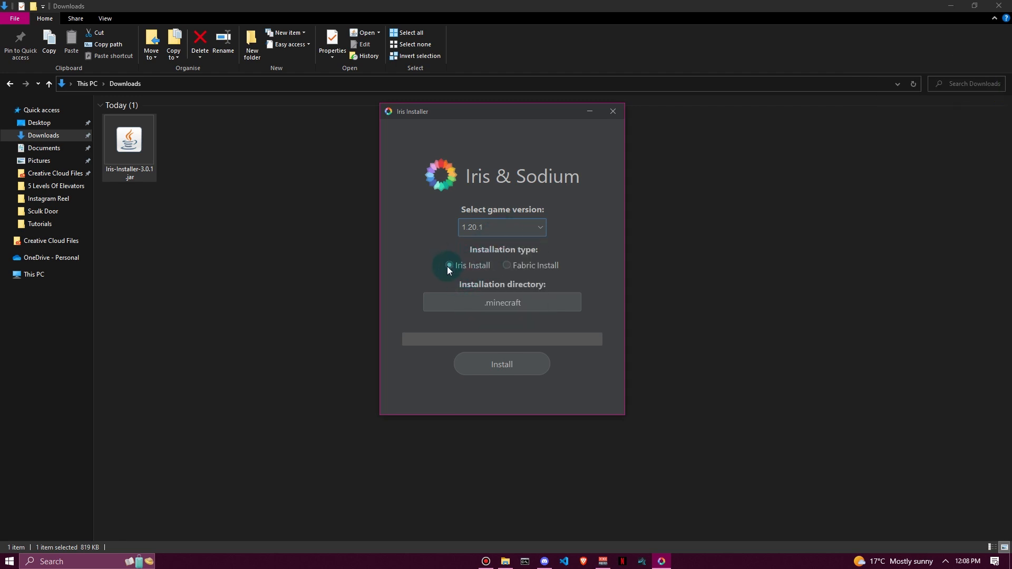
- Set the installation type to Iris Install into .minecraft and start installing Iris & Sodium
click(507, 266)
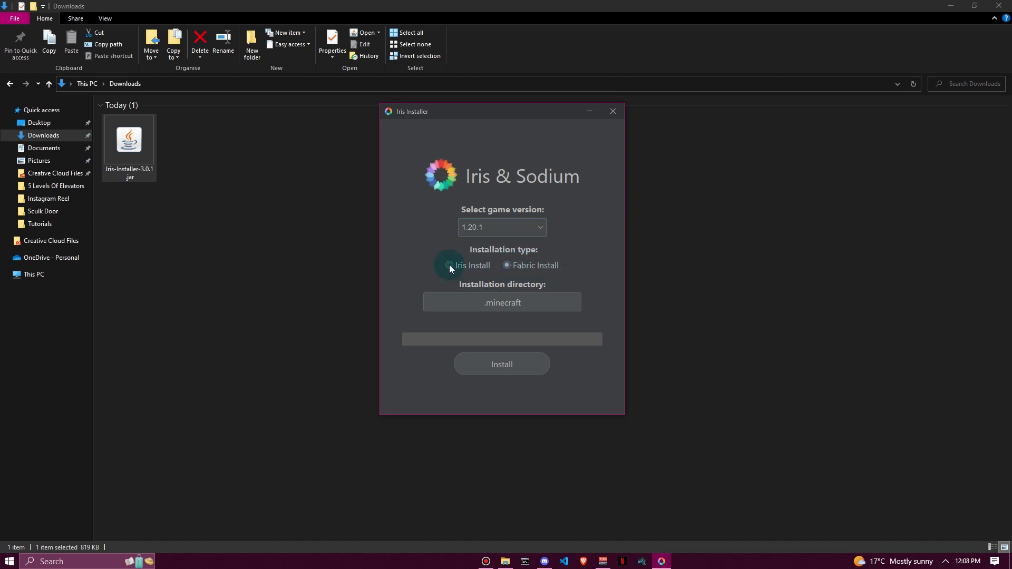
click(449, 265)
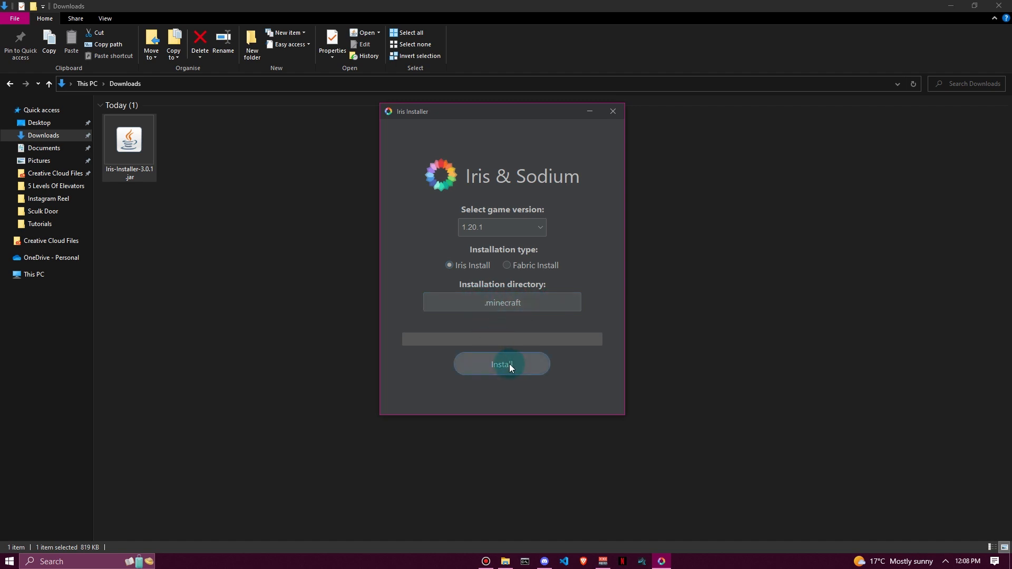
click(502, 364)
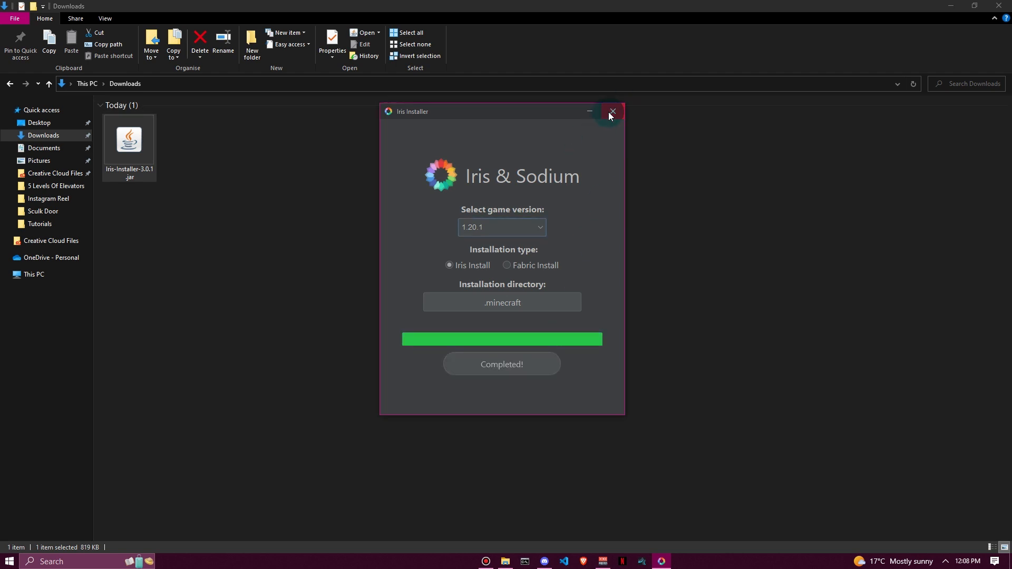
- Close the installer and launch the Iris & Sodium for 1.20.1 installation past the modified-installation warning
click(610, 111)
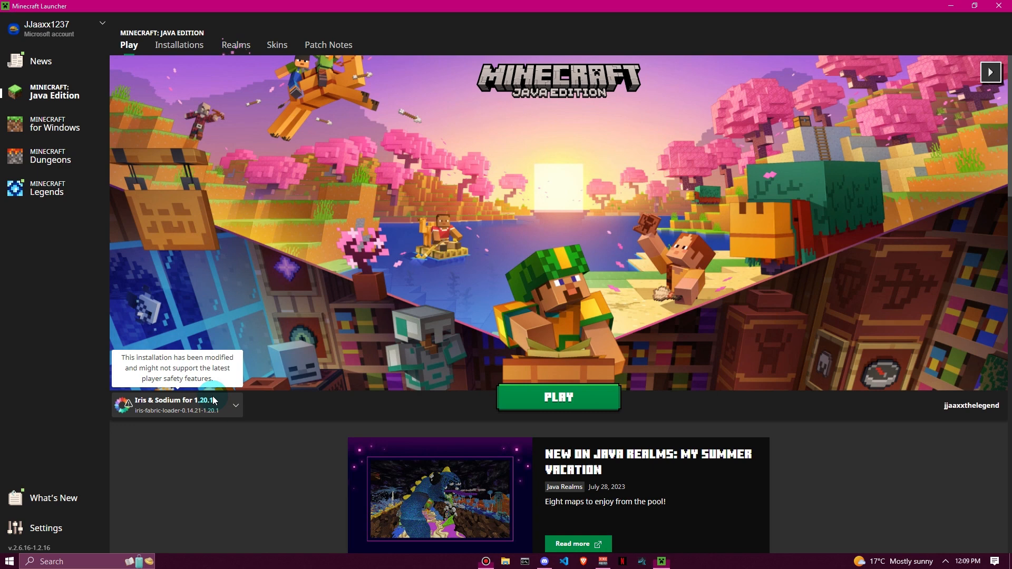
click(235, 405)
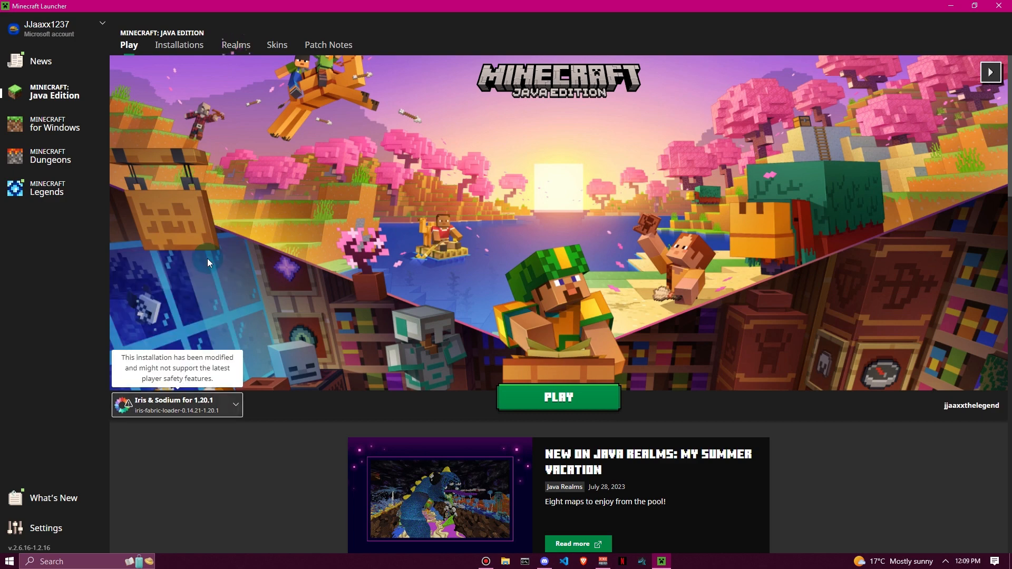
mouse_move(574, 403)
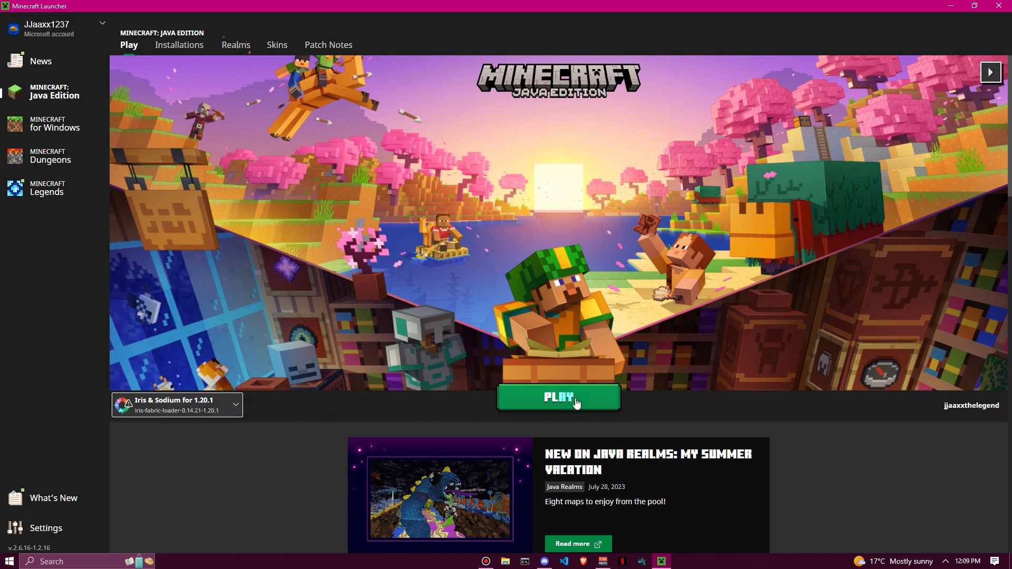
click(557, 397)
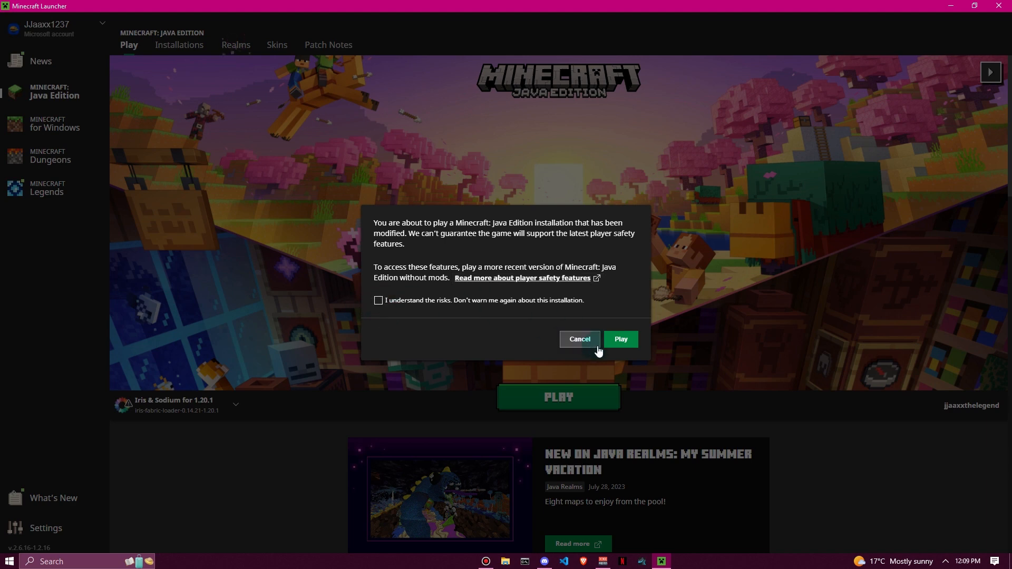
click(619, 339)
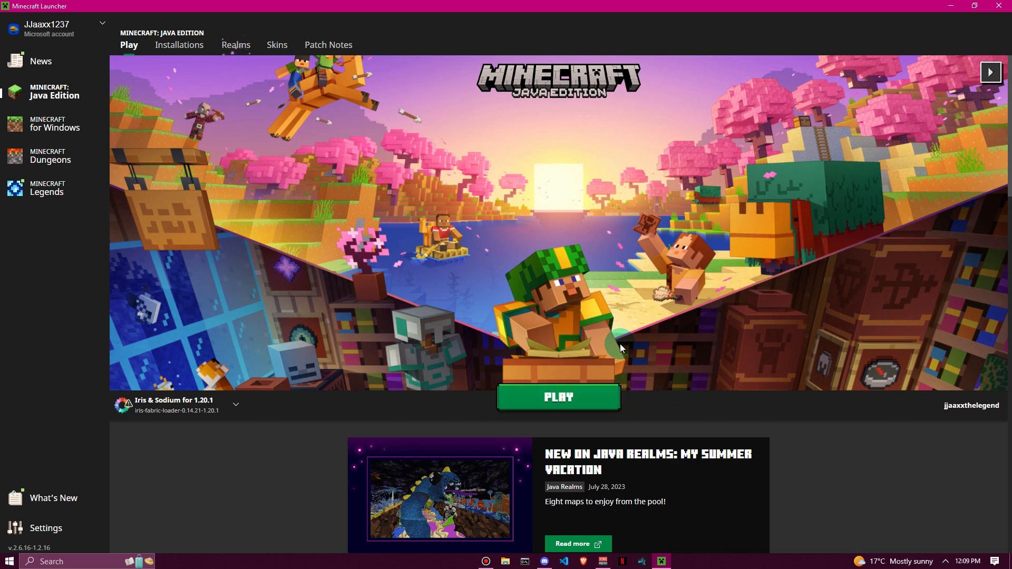
- Reach the Minecraft title screen and bring up the game options toward Video Settings
click(558, 398)
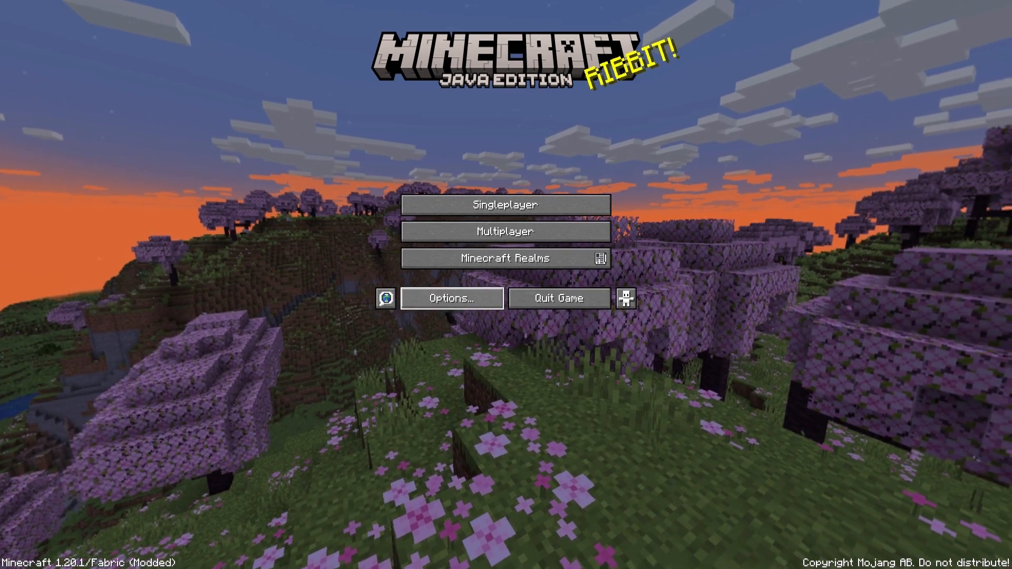
click(451, 298)
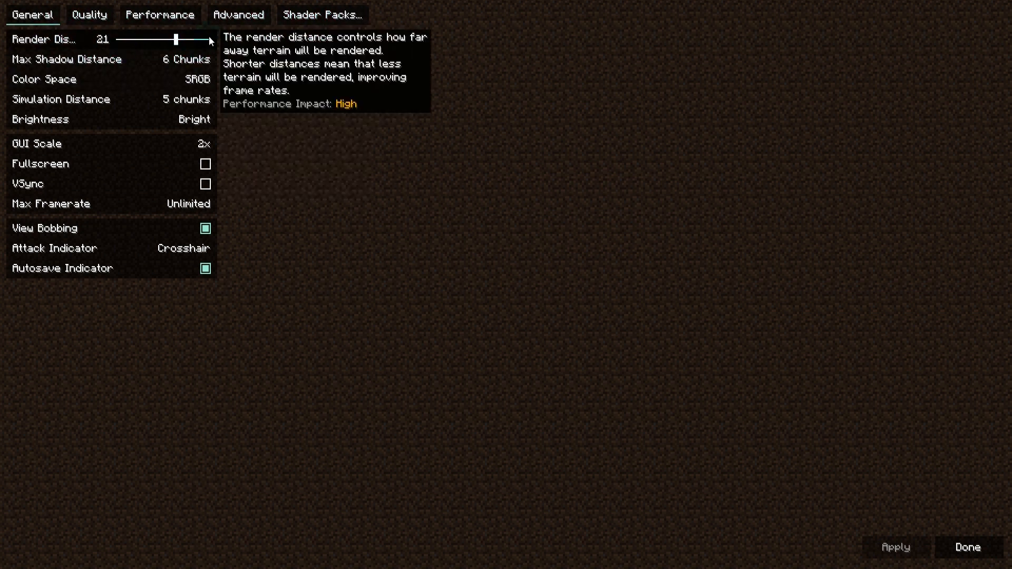
click(159, 13)
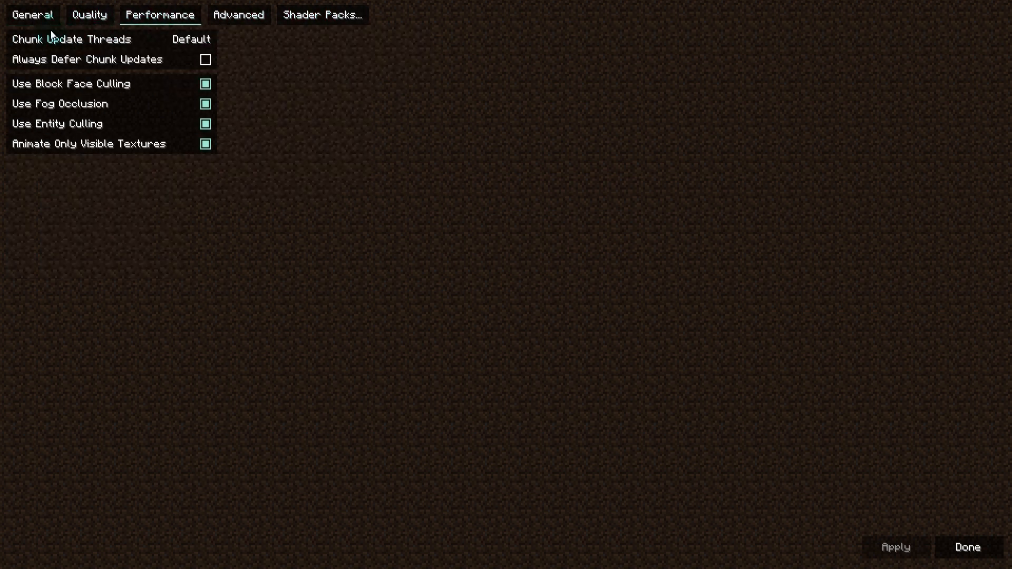
click(31, 14)
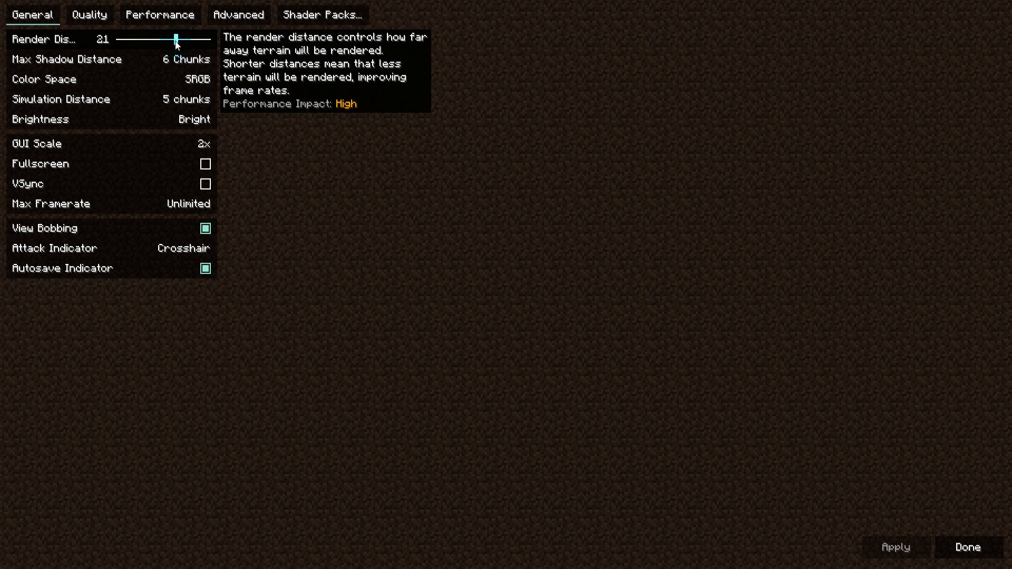
mouse_move(126, 30)
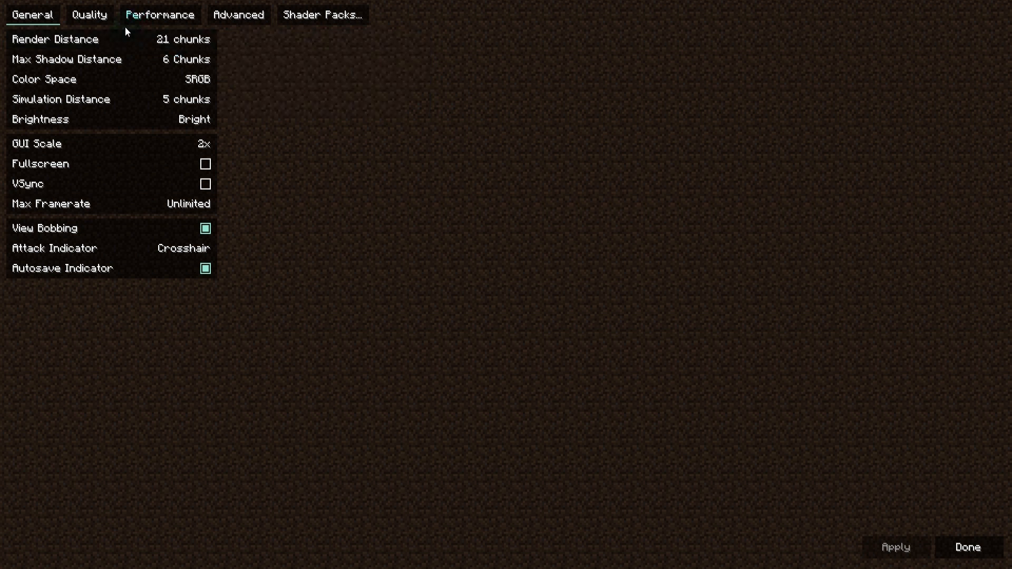
- Show the Shader Packs list with shaders disabled and choose a pack entry
click(321, 14)
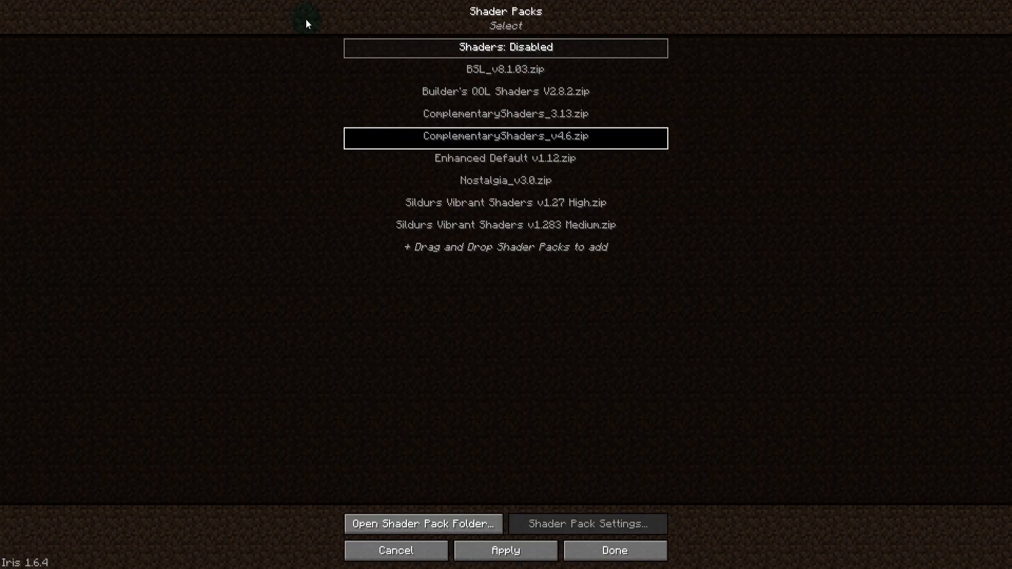
mouse_move(243, 57)
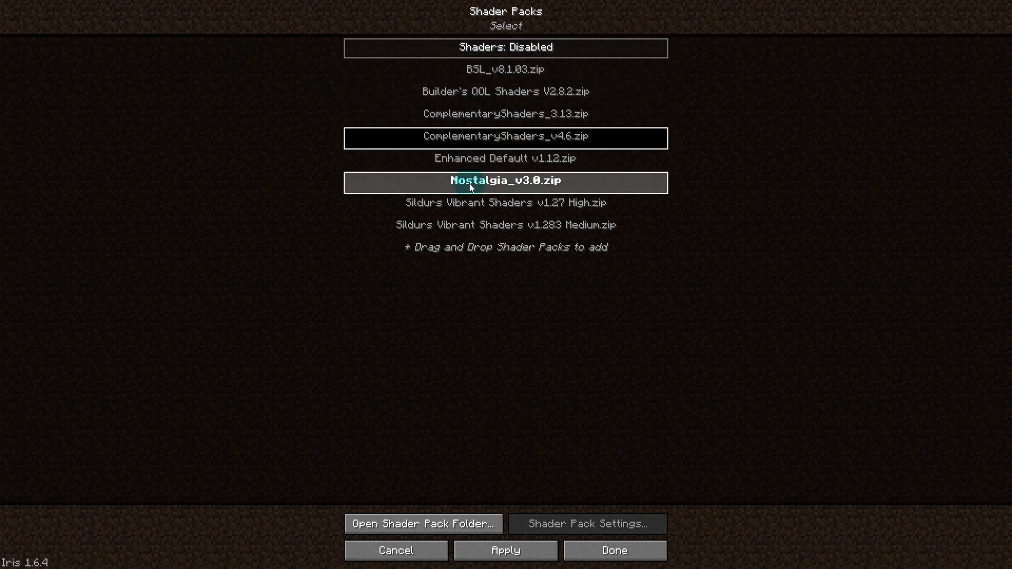
click(505, 227)
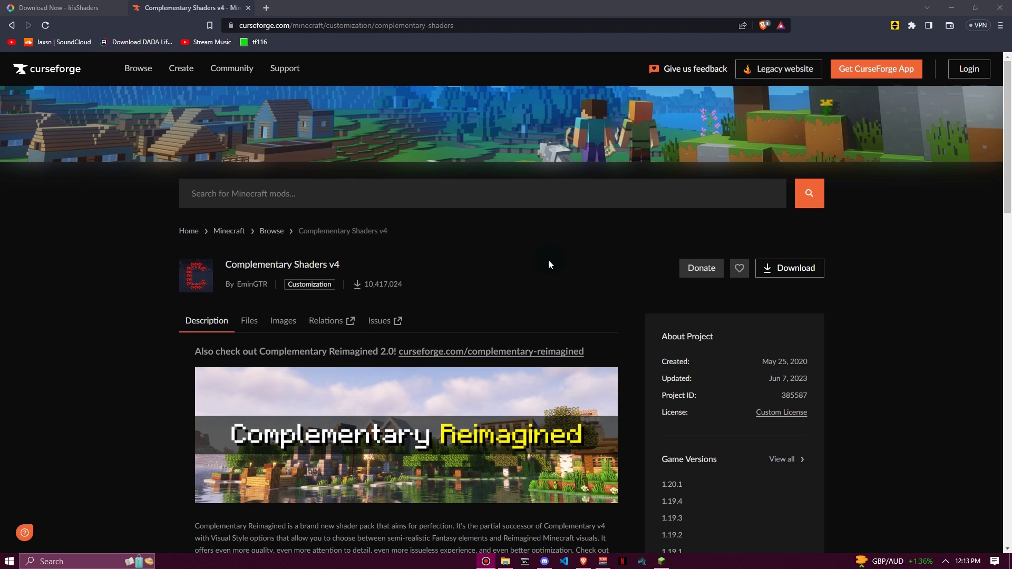
mouse_move(542, 264)
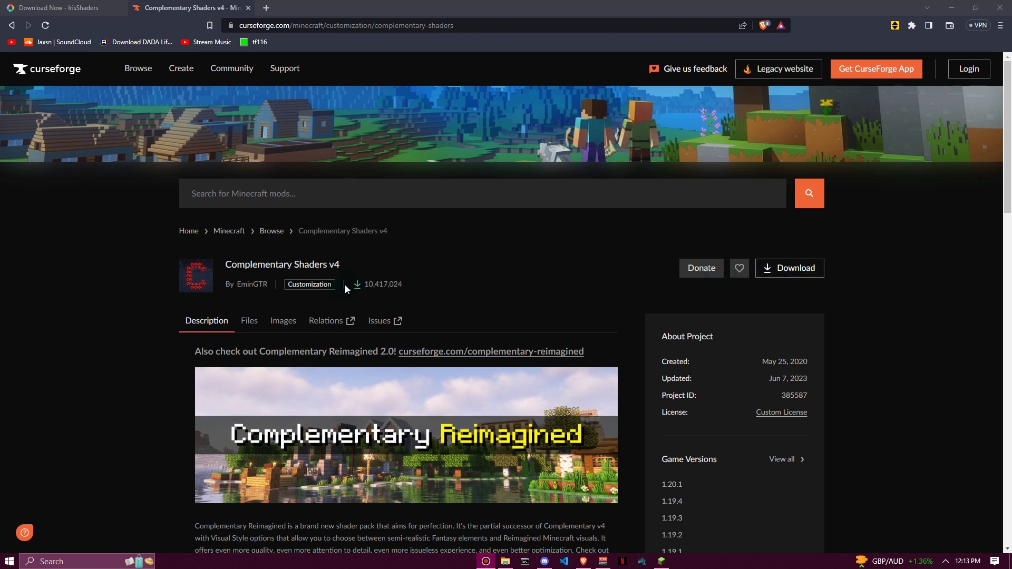
mouse_move(418, 307)
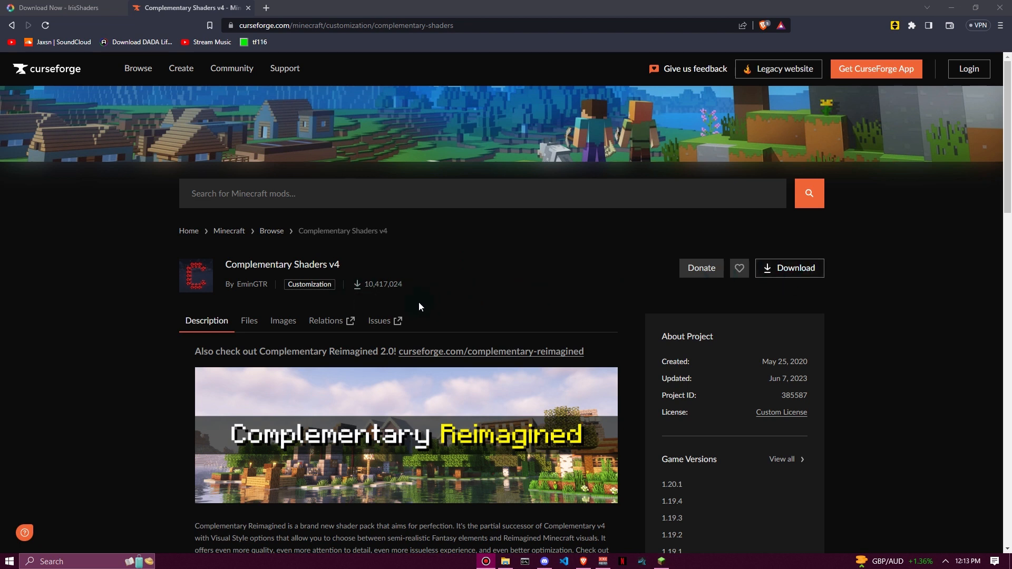
mouse_move(500, 315)
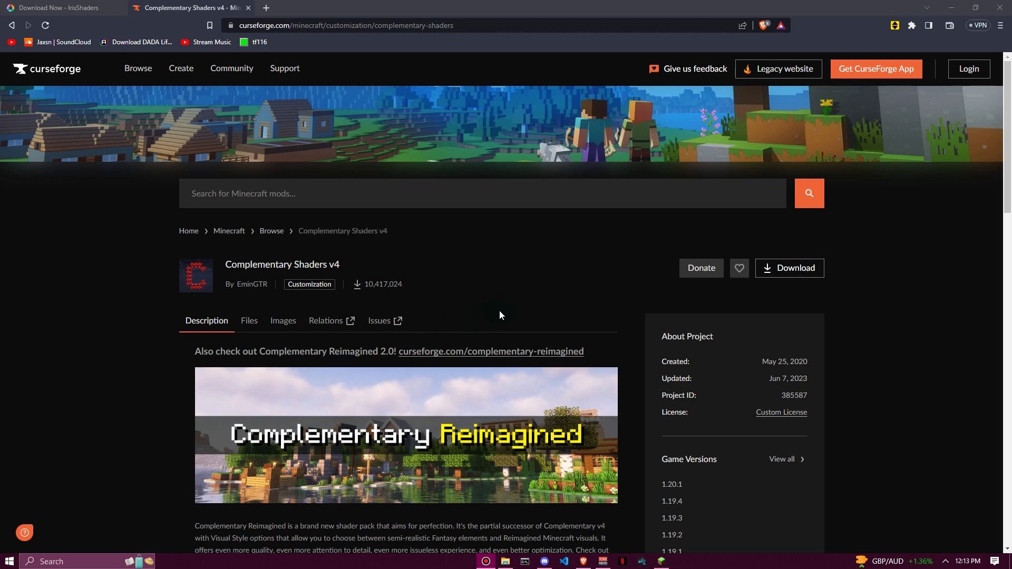
mouse_move(795, 272)
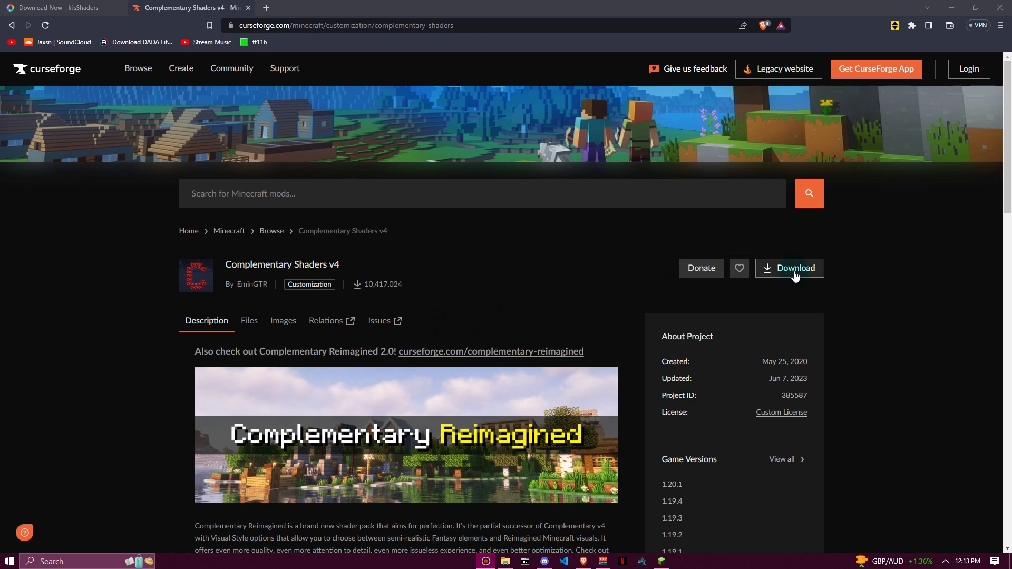
- Request the Complementary Shaders v4 download from its CurseForge page
click(790, 268)
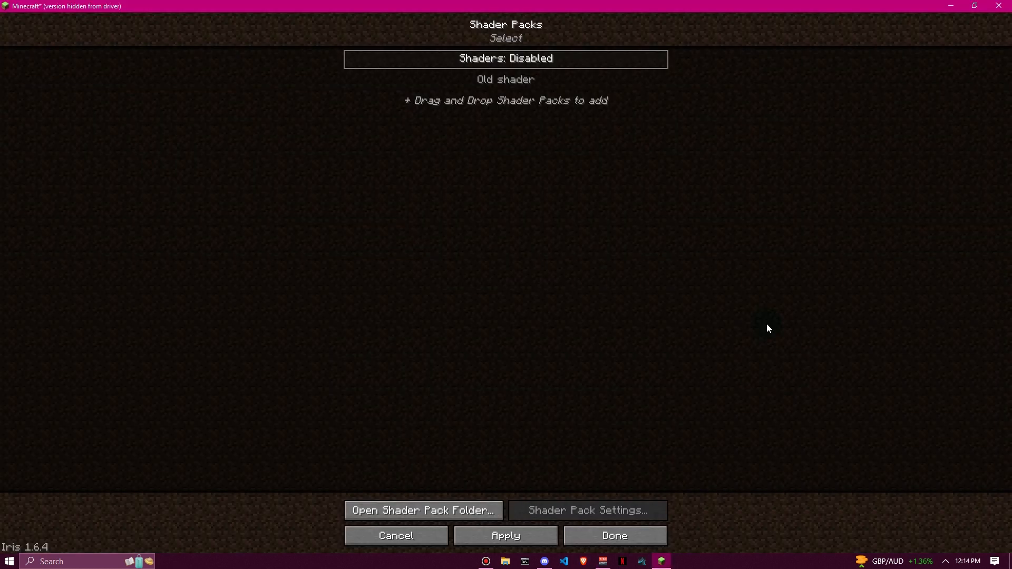
click(505, 80)
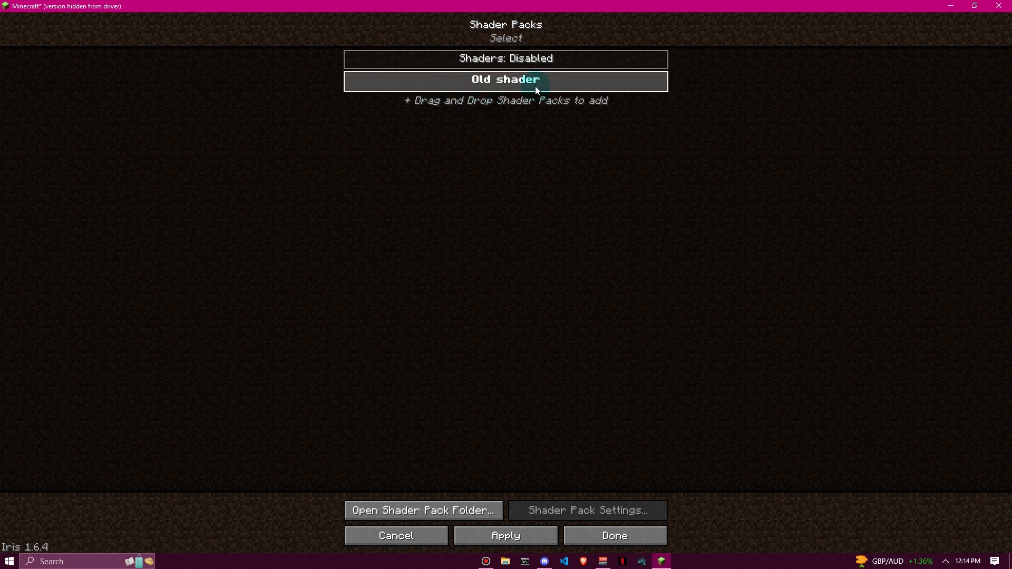
click(505, 80)
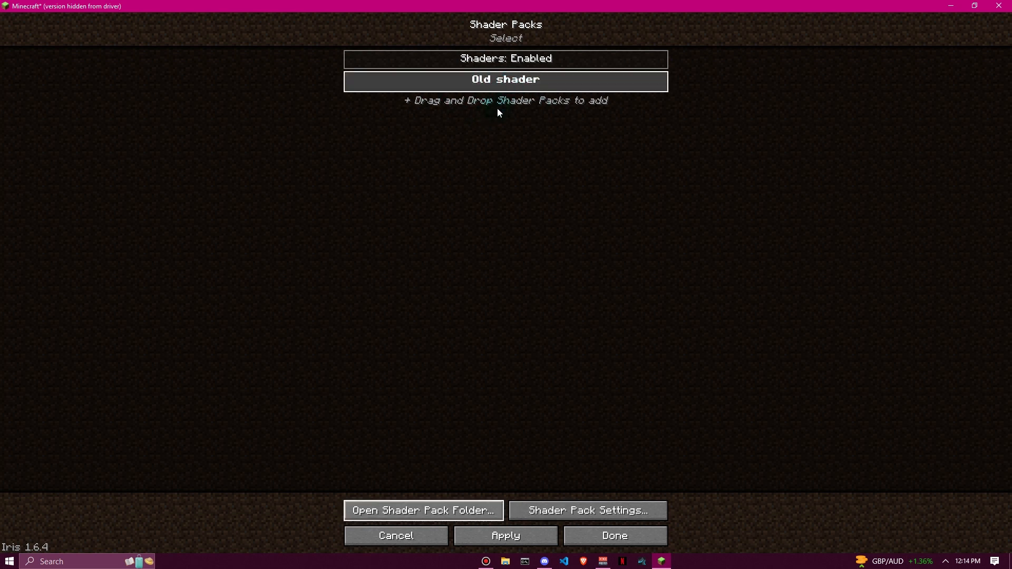
click(505, 58)
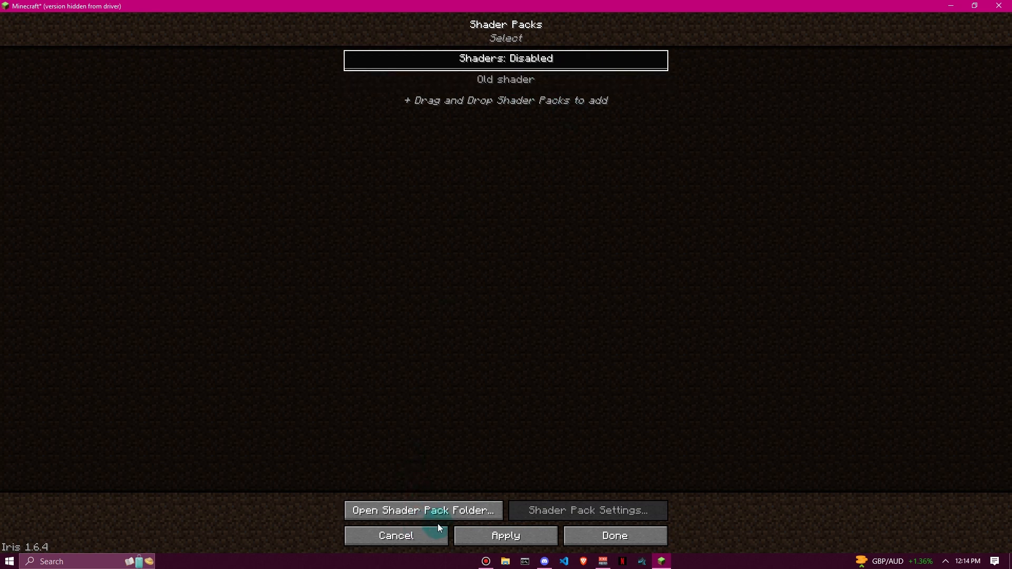
click(423, 510)
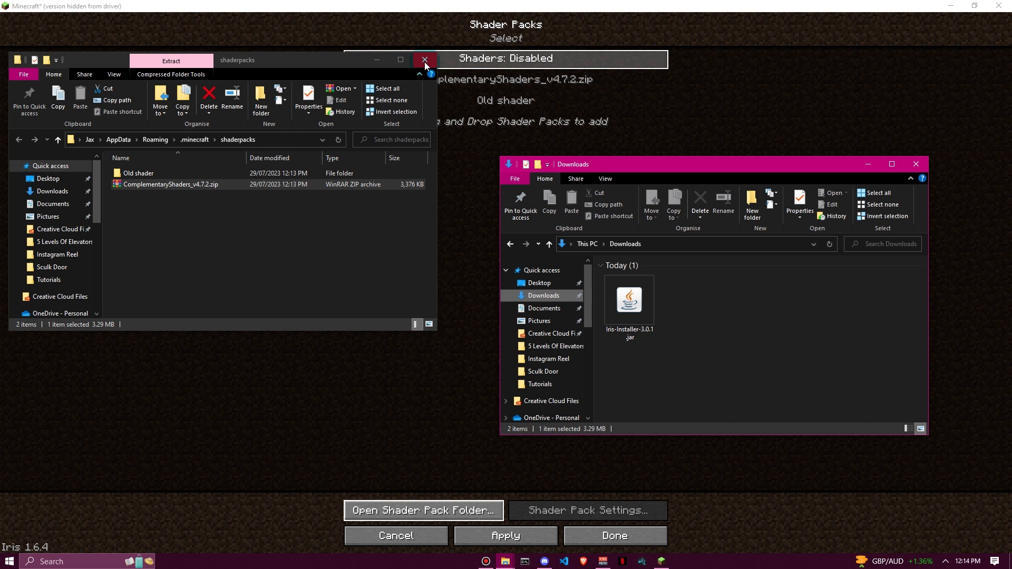
- Close the shaderpacks folder window after placing ComplementaryShaders_v4.7.2.zip beside Old shader
click(425, 59)
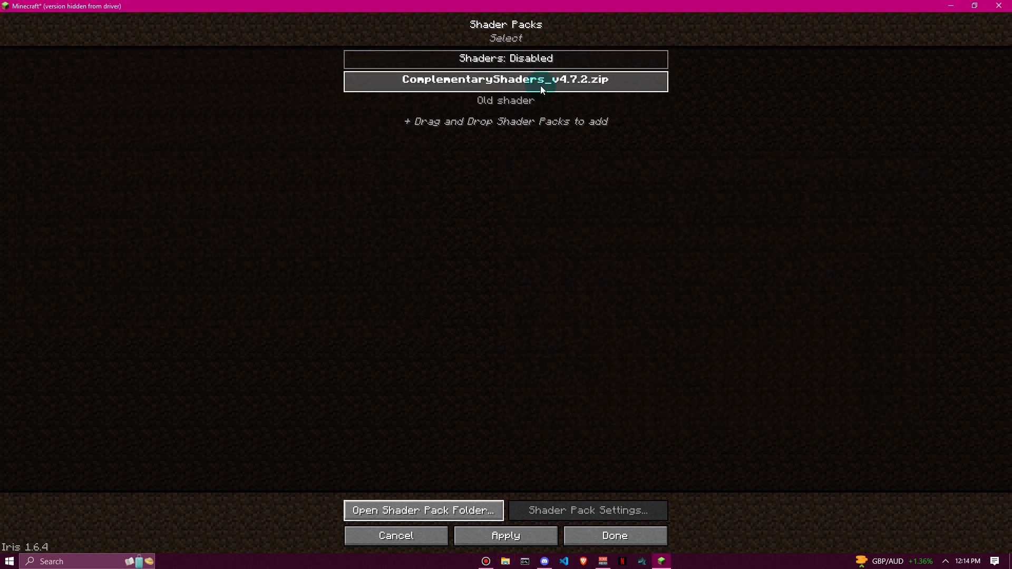
- Select the Complementary Shaders pack, leave the settings screens and head into Multiplayer
click(505, 79)
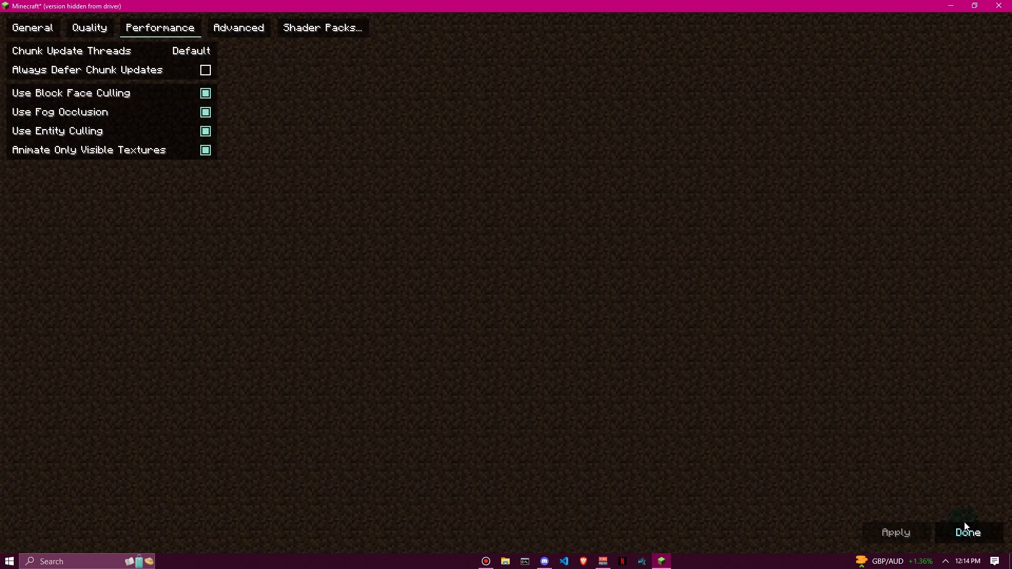
click(967, 531)
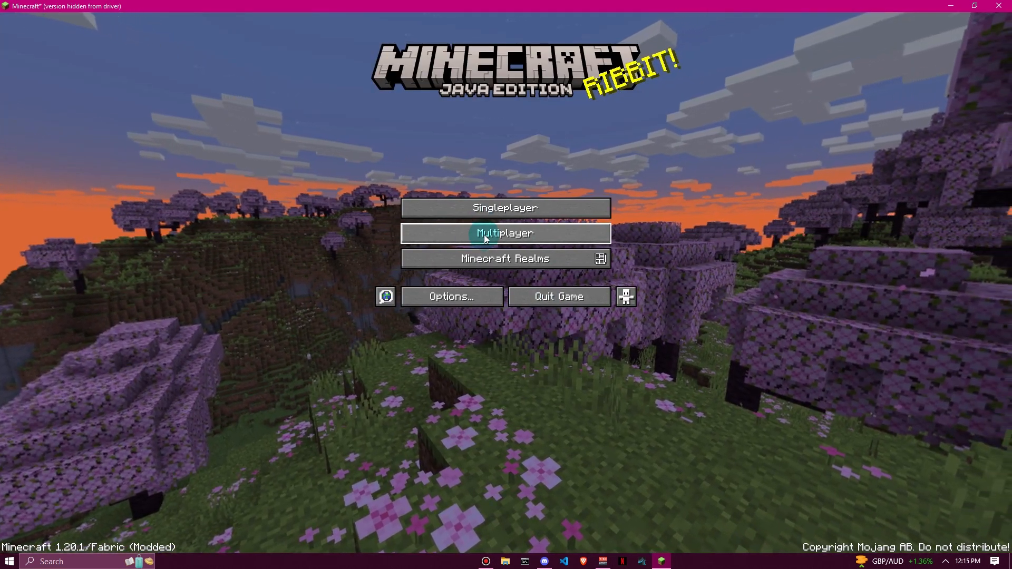
click(505, 207)
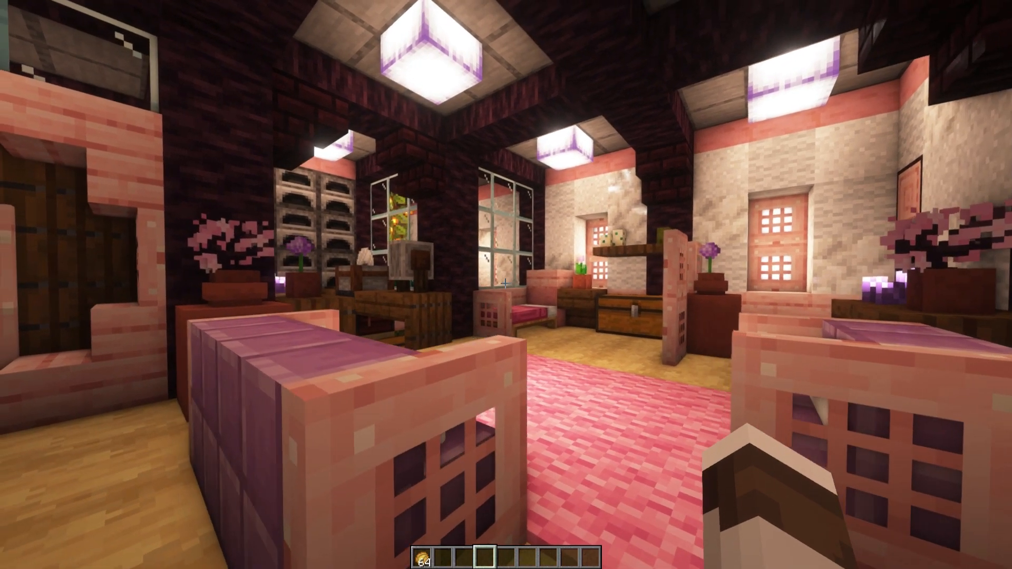
mouse_move(506, 285)
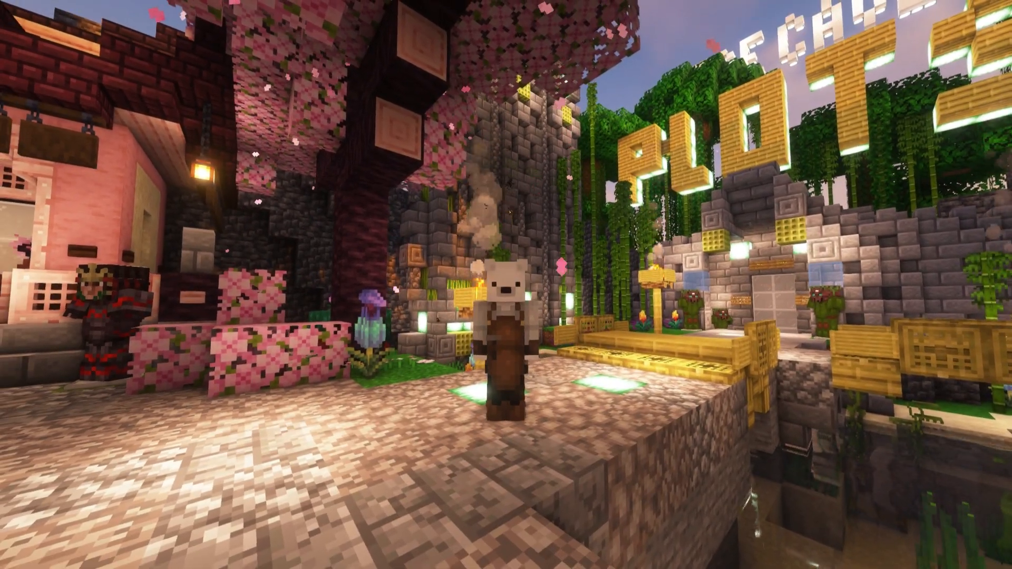
- Bring up the shader pack screen over the loaded shaded world
key(Escape)
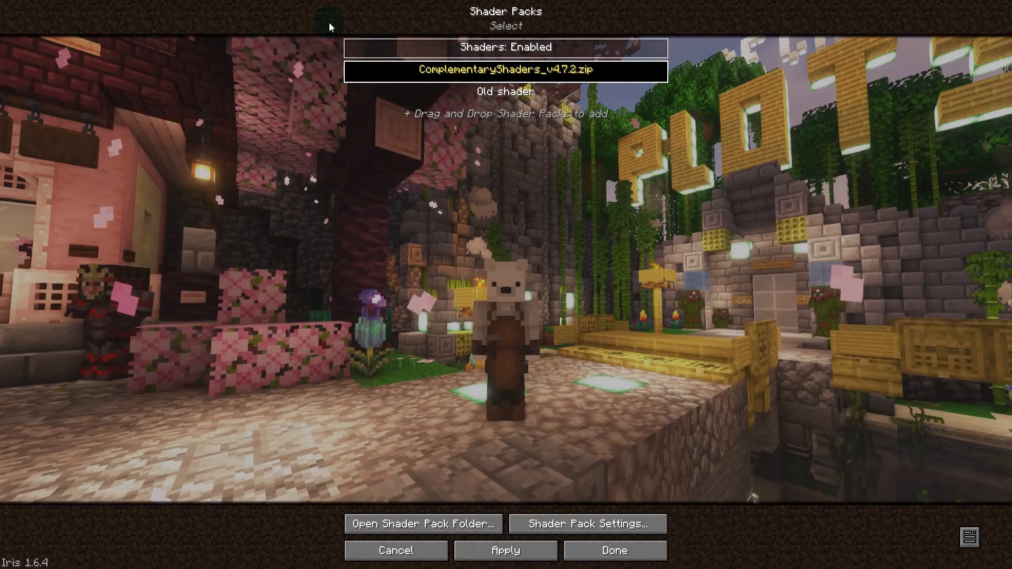
- Cycle the Complementary Shaders quality profile through Low up to Ultra, then look into Shadows
click(586, 524)
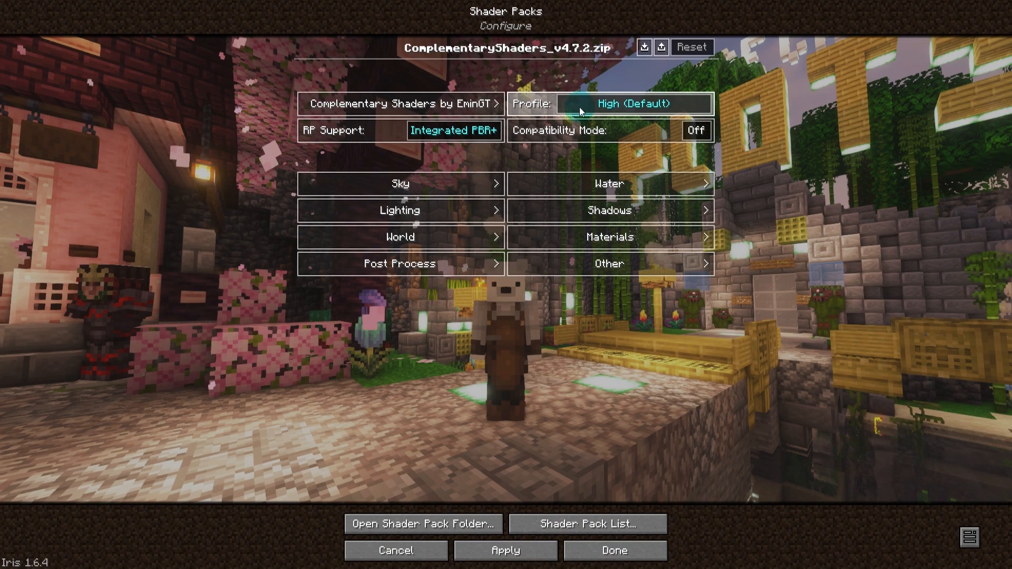
click(633, 104)
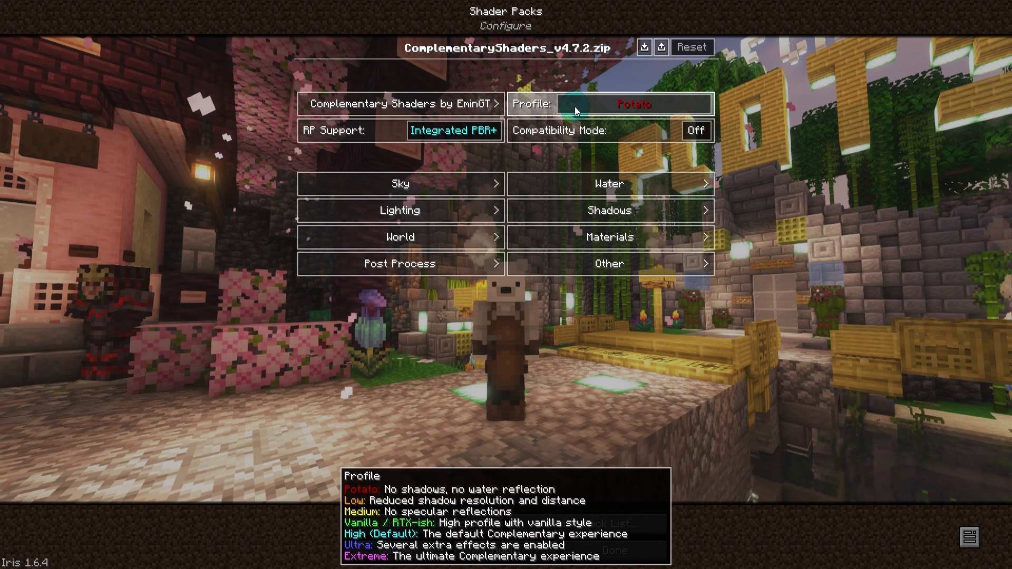
click(610, 103)
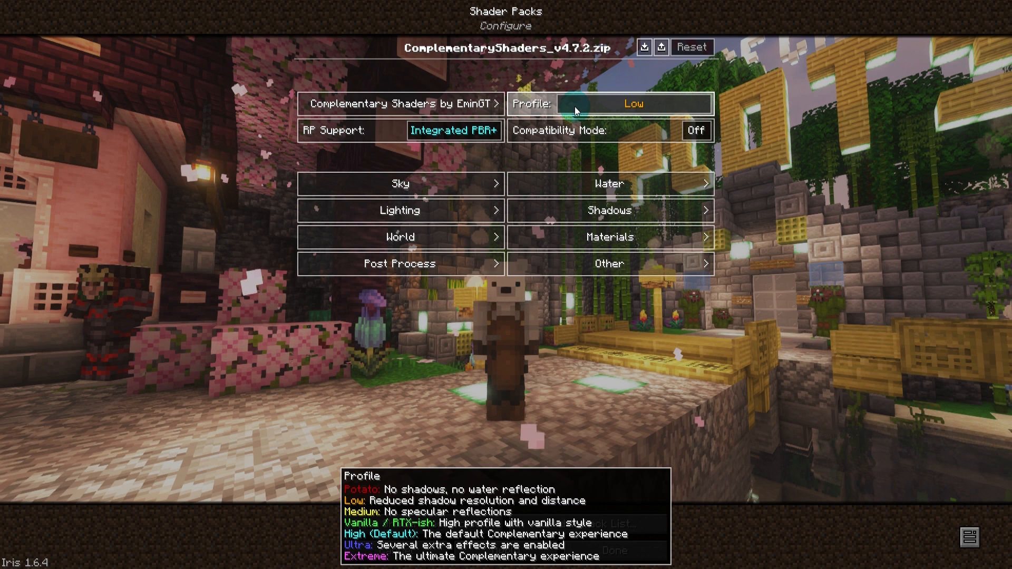
click(633, 103)
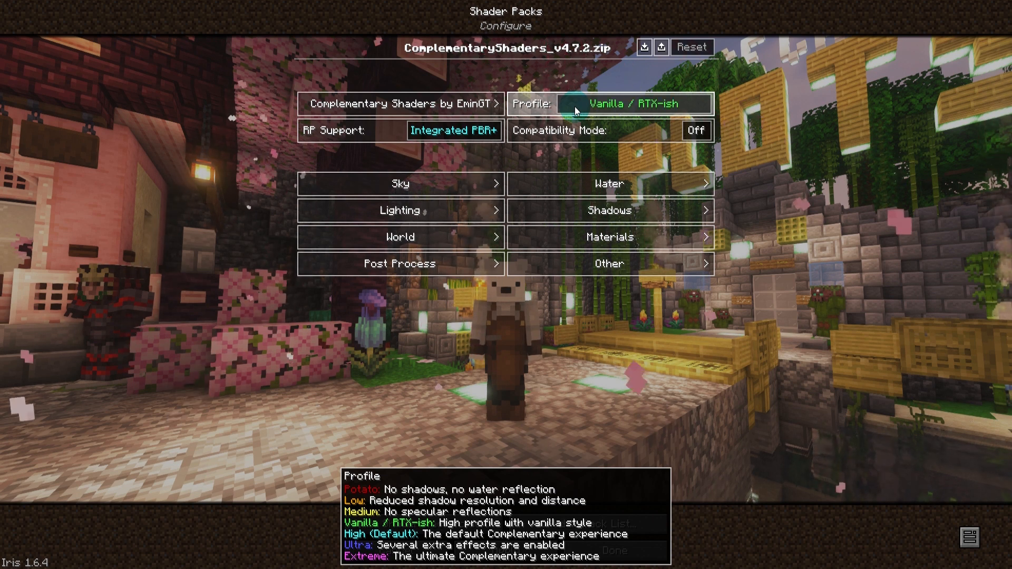
click(632, 103)
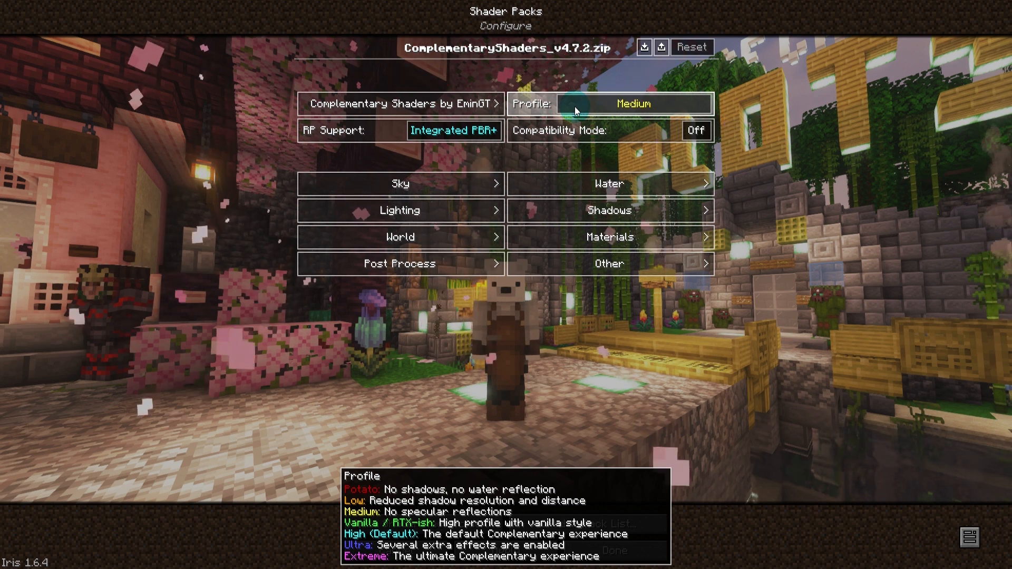
click(633, 104)
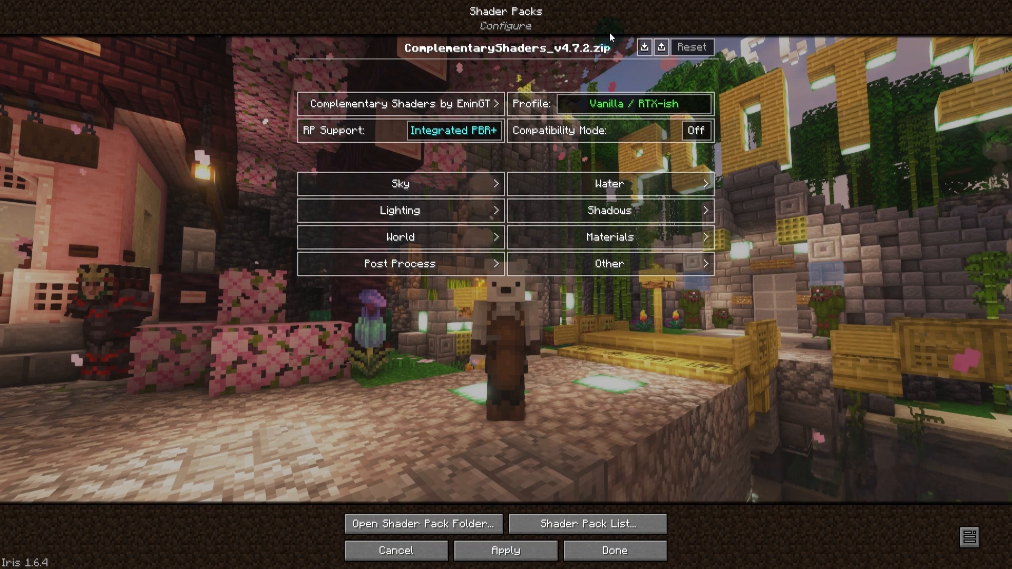
click(632, 104)
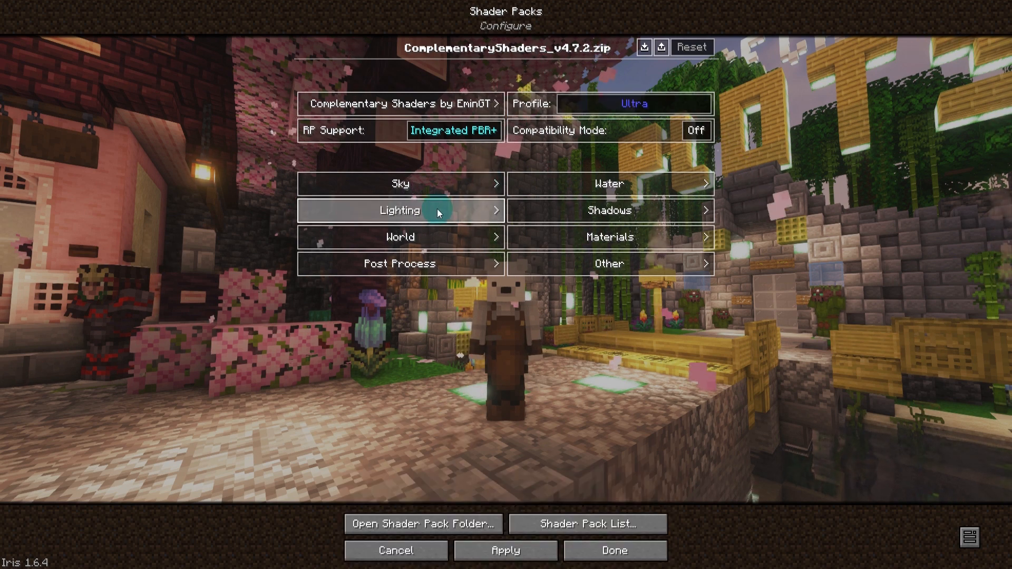
click(399, 183)
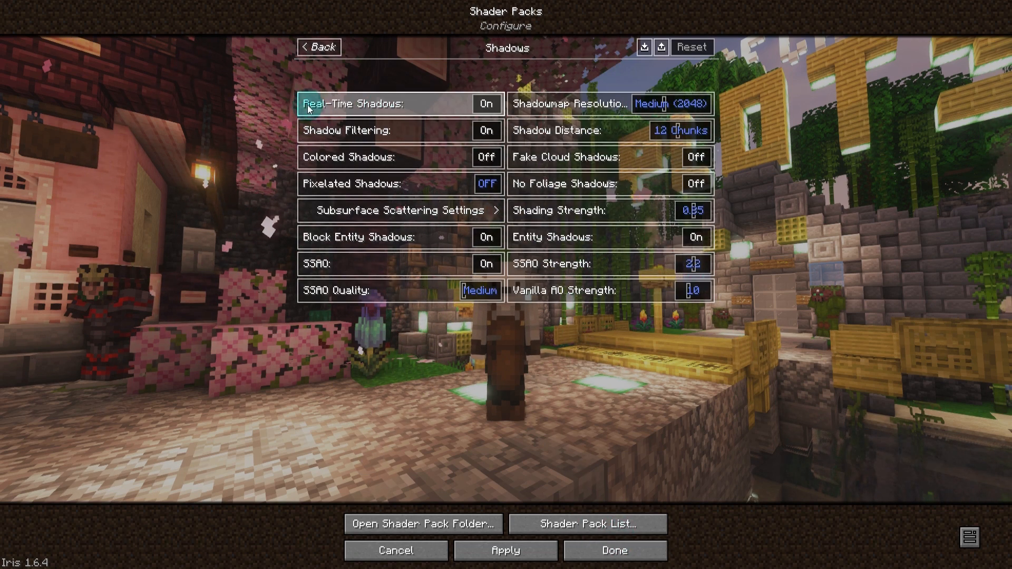
- Return from Shadows to the main shader settings, apply them and resume gameplay
click(318, 47)
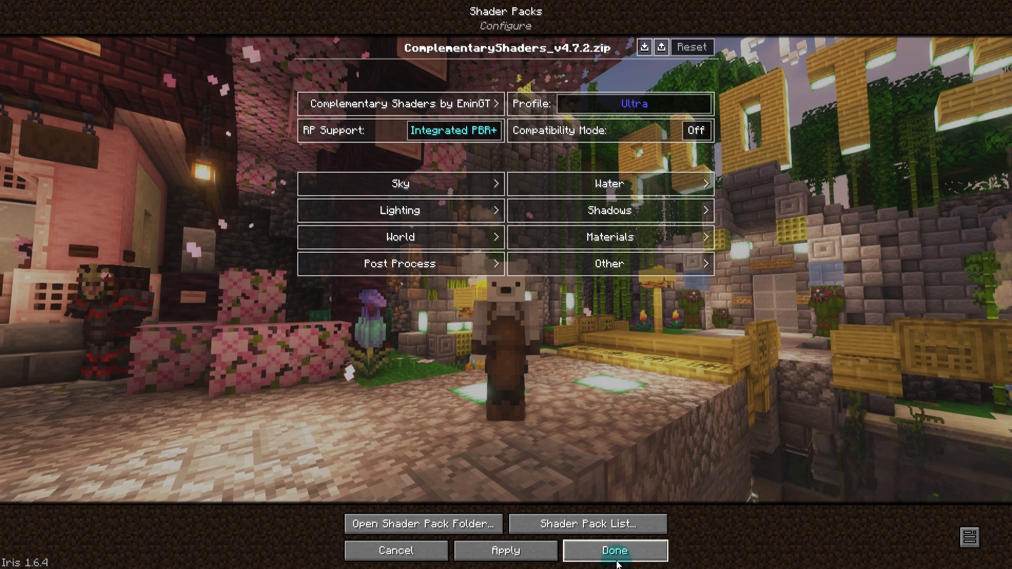
click(614, 550)
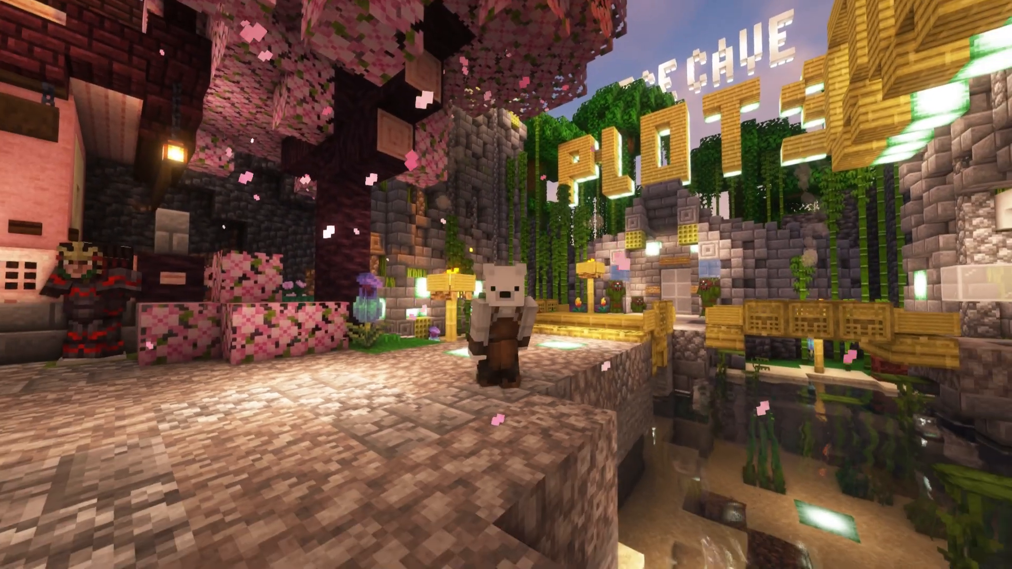